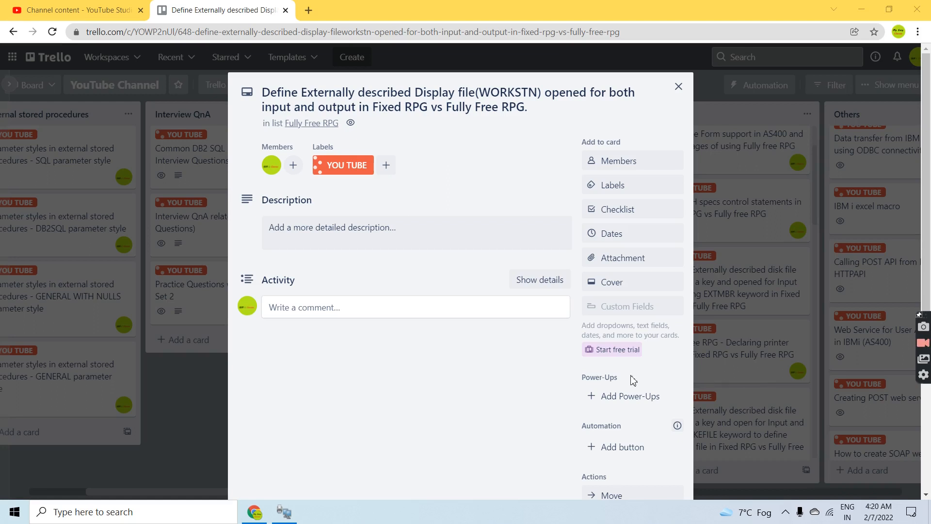
{"action": "mouse_move", "coordinate": [571, 391]}
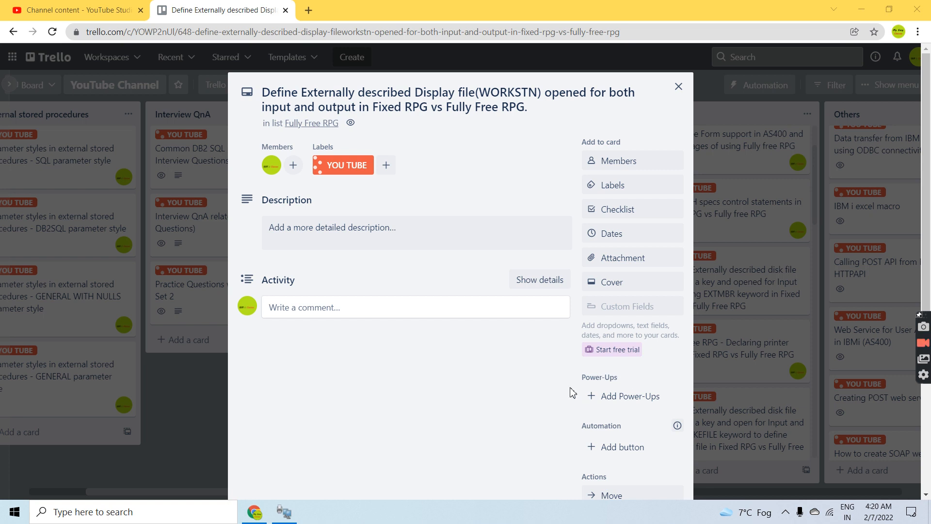
{"action": "mouse_move", "coordinate": [459, 164]}
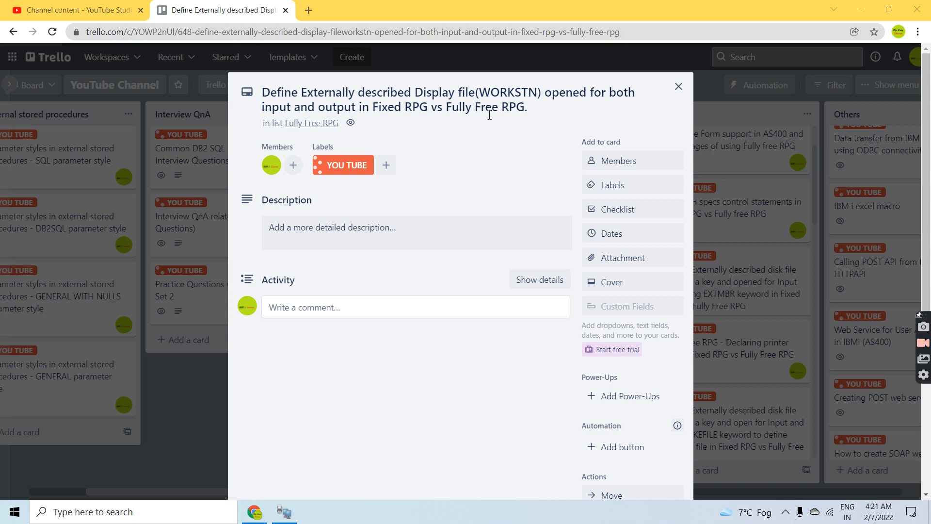
{"action": "mouse_move", "coordinate": [487, 122]}
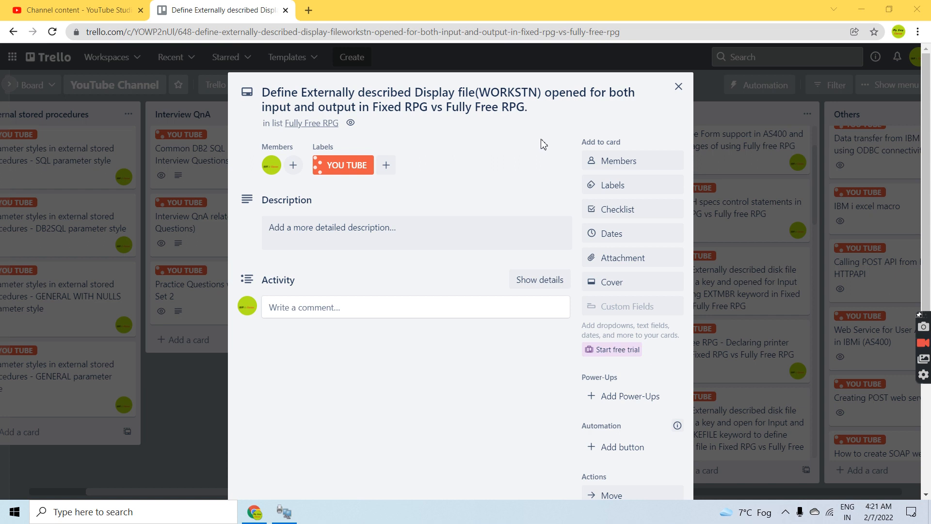
{"action": "mouse_move", "coordinate": [850, 348]}
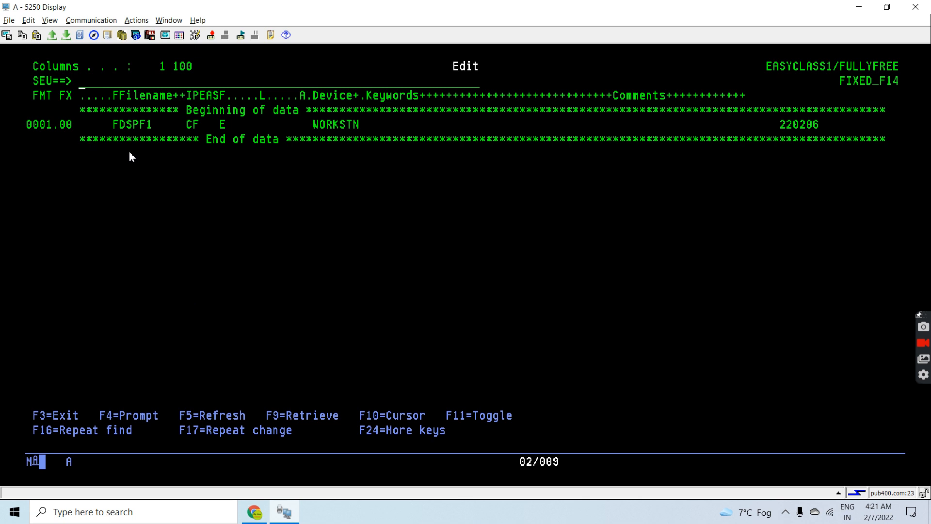
{"action": "mouse_move", "coordinate": [163, 147]}
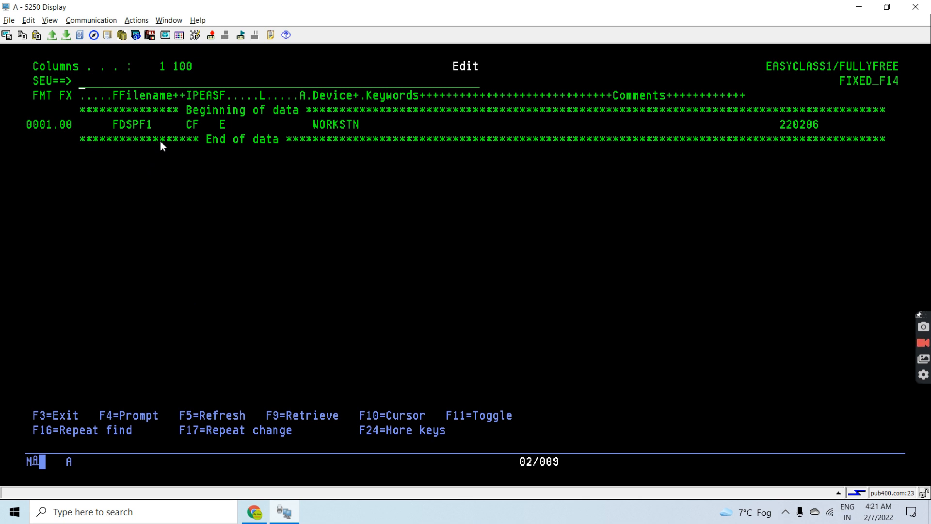
{"action": "mouse_move", "coordinate": [221, 178]}
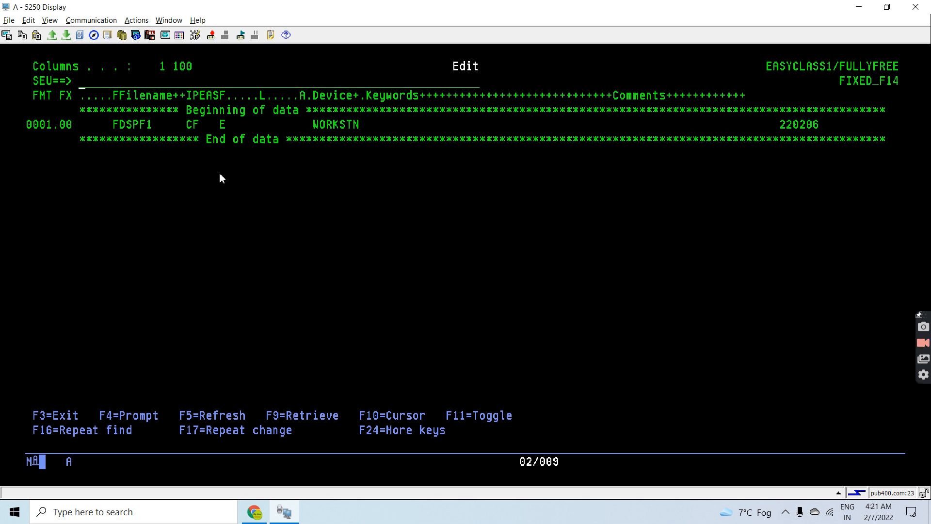
{"action": "mouse_move", "coordinate": [460, 114]}
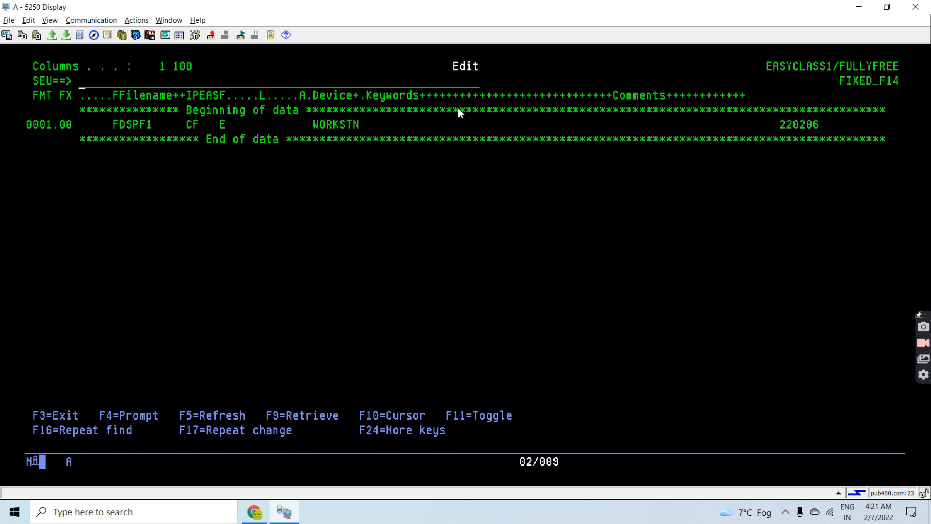
{"action": "mouse_move", "coordinate": [315, 117]}
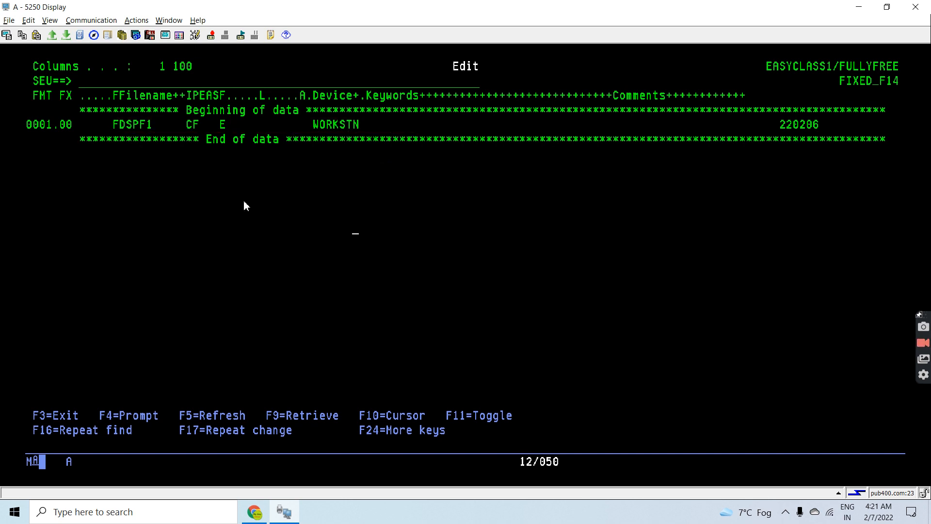
Step: Open member FIXED_F14 in SEU to show the fixed-format DSPF1 WORKSTN F-spec
{"action": "left_click", "coordinate": [194, 131]}
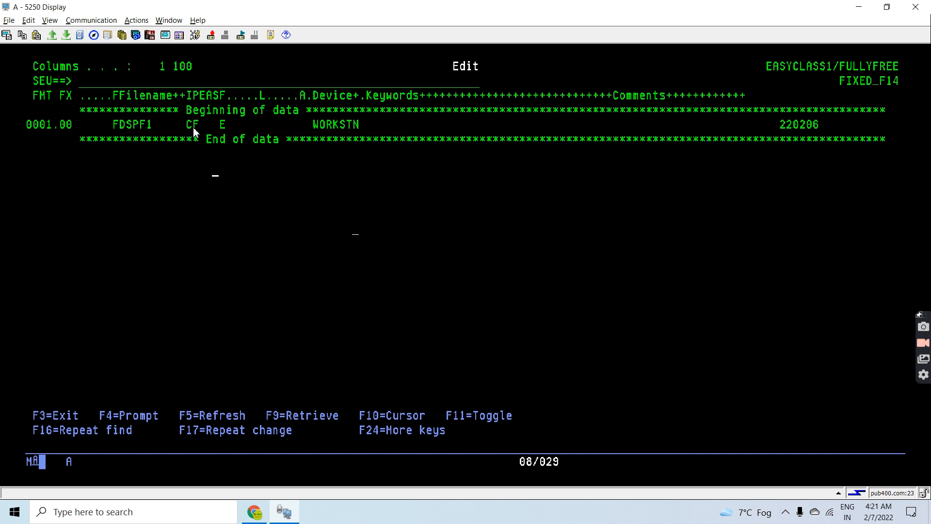
{"action": "left_click", "coordinate": [233, 125]}
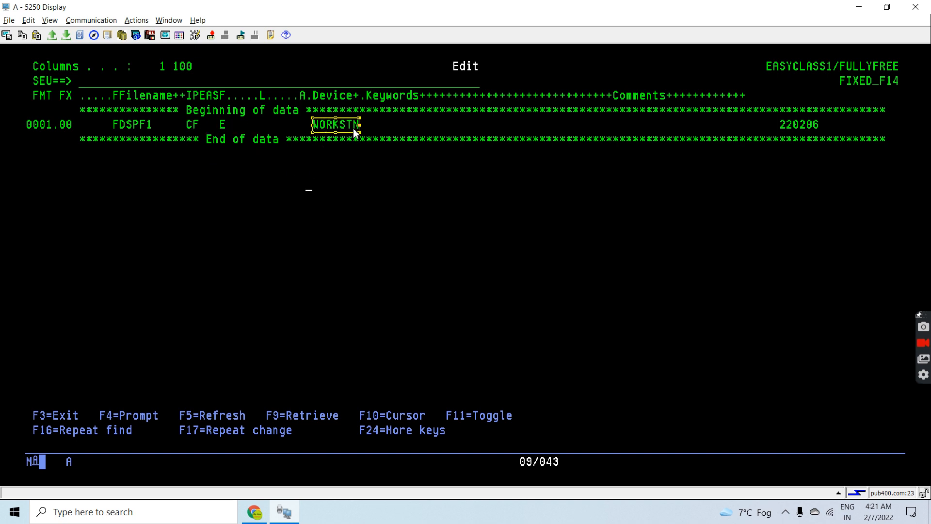
{"action": "left_click", "coordinate": [116, 124]}
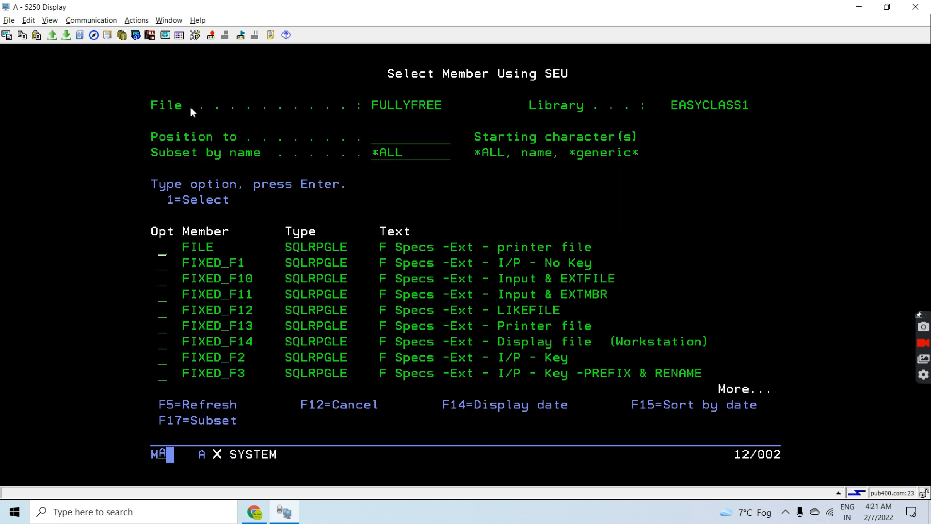
Step: Scroll the FULLYFREE member selection list to find a second member
{"action": "scroll", "scroll_direction": "down", "scroll_amount": 3}
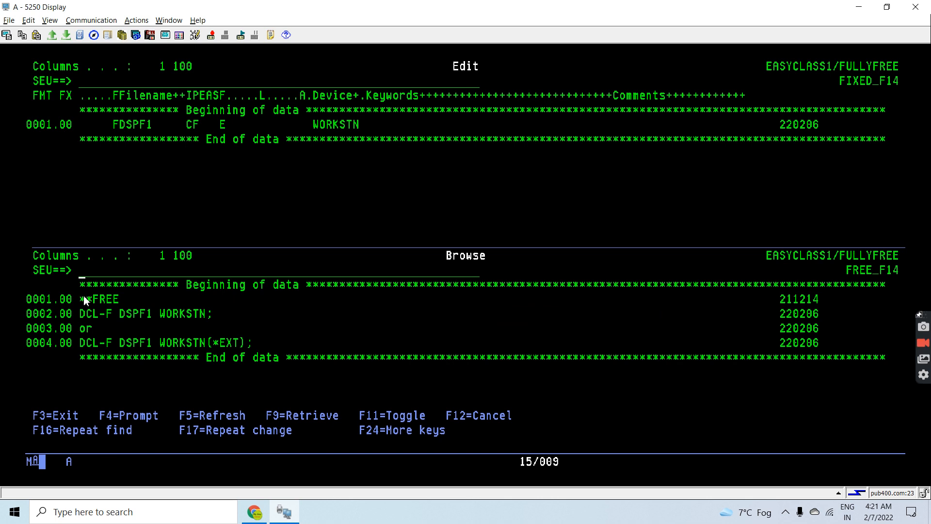
{"action": "mouse_move", "coordinate": [80, 344]}
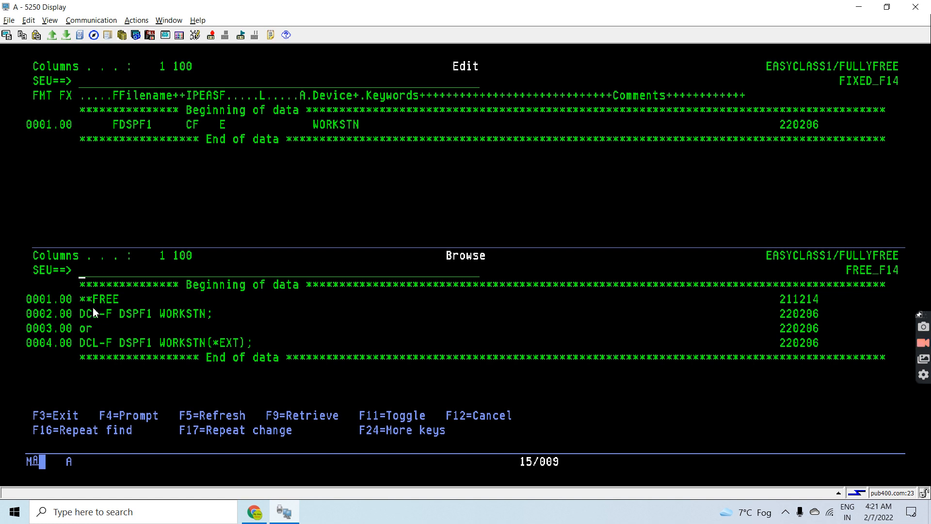
{"action": "mouse_move", "coordinate": [182, 325]}
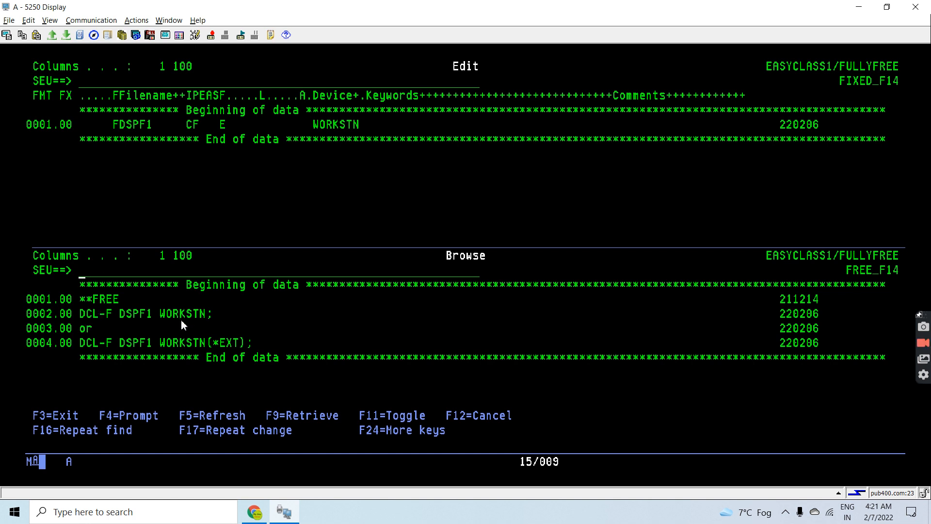
{"action": "mouse_move", "coordinate": [150, 329]}
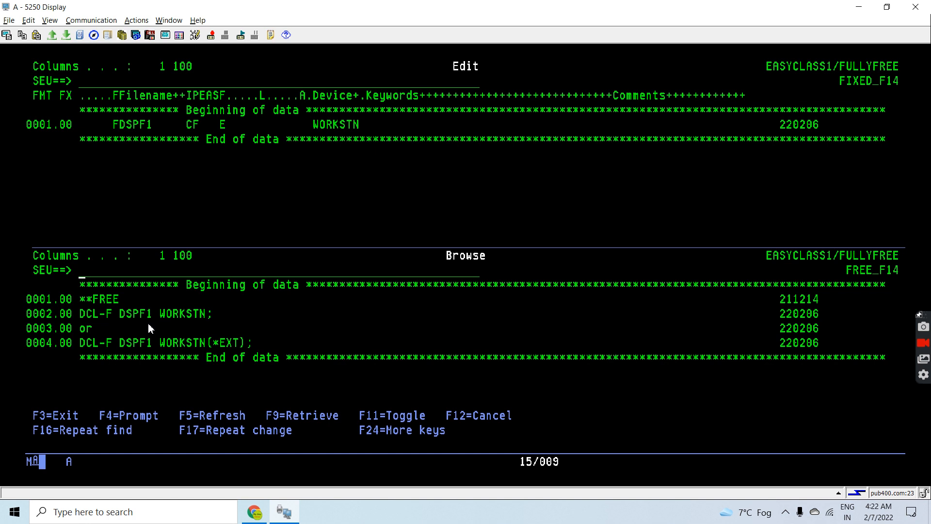
Step: Browse FREE_F14 below FIXED_F14, showing its free-format DCL-F DSPF1 WORKSTN declarations
{"action": "double_click", "coordinate": [183, 313]}
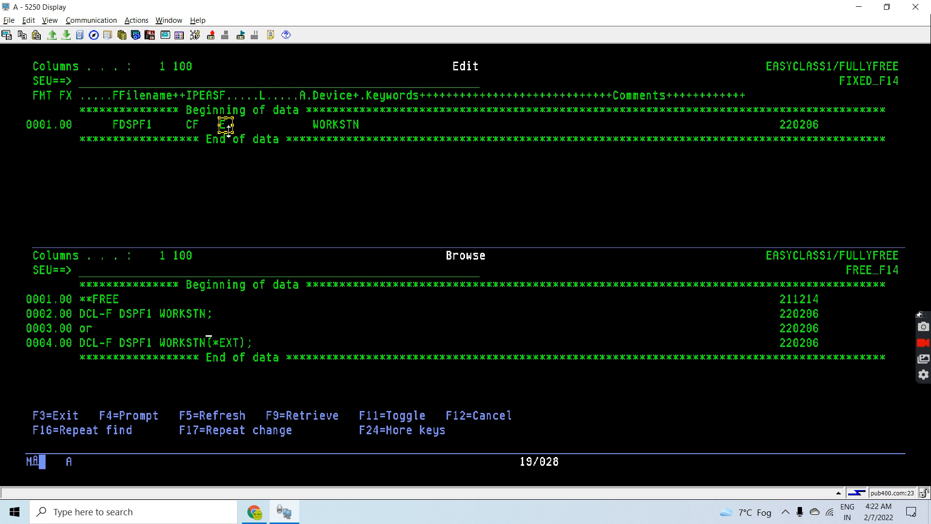
{"action": "mouse_move", "coordinate": [177, 323]}
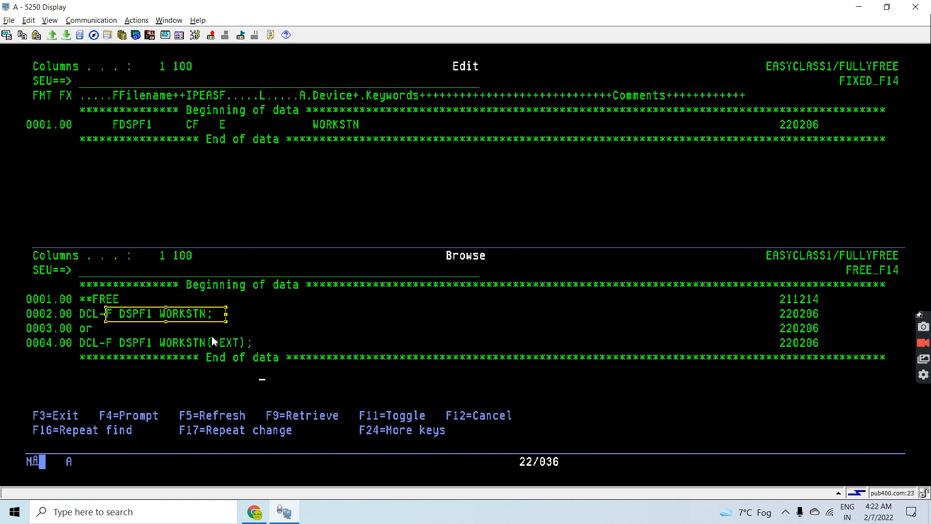
{"action": "mouse_move", "coordinate": [219, 354]}
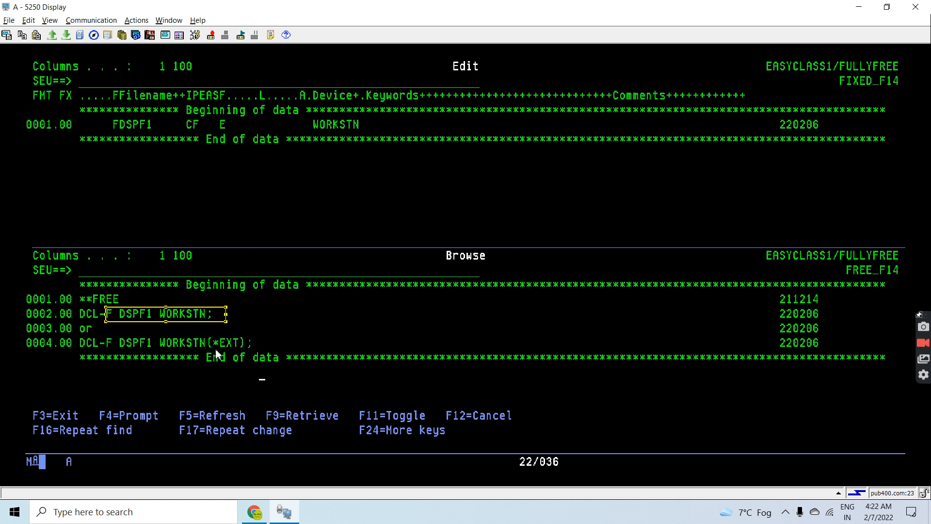